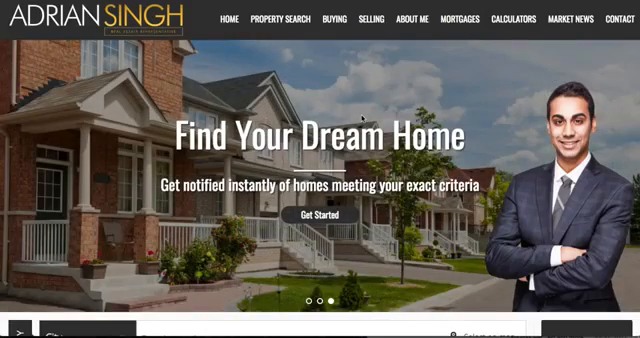
mouse_move(360, 268)
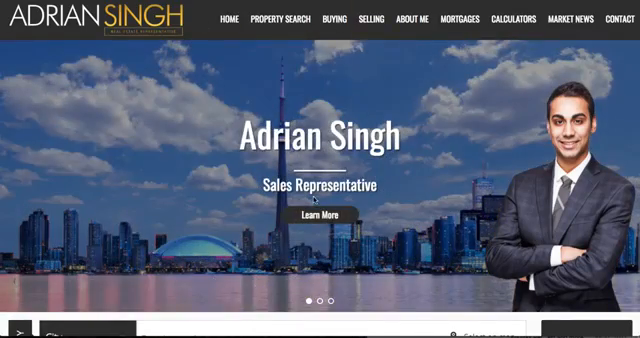
mouse_move(447, 84)
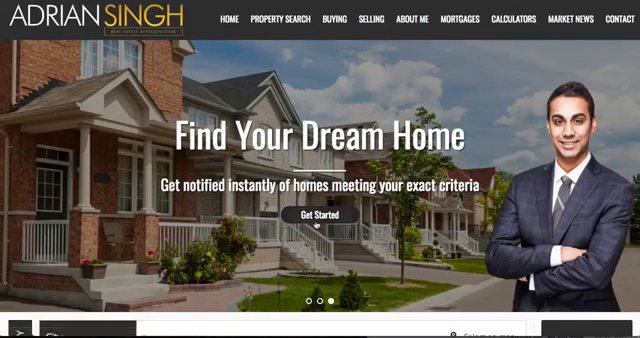
Open the first slide's Find Your Dream Home criteria form and scroll through it
click(318, 213)
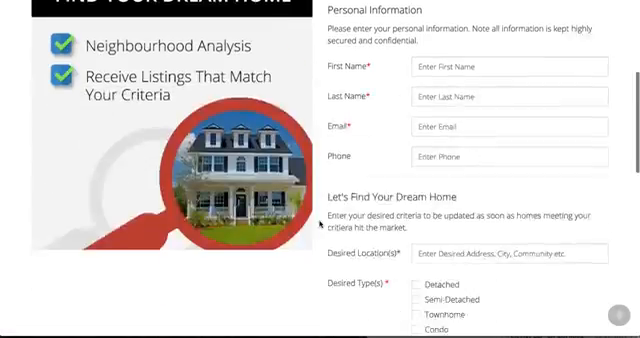
scroll(up, 3)
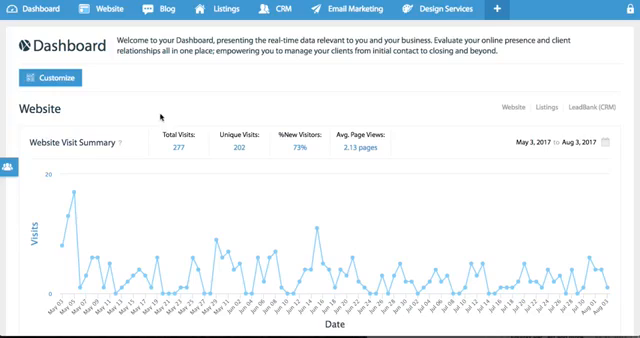
Choose View your website from the admin Website menu
click(86, 11)
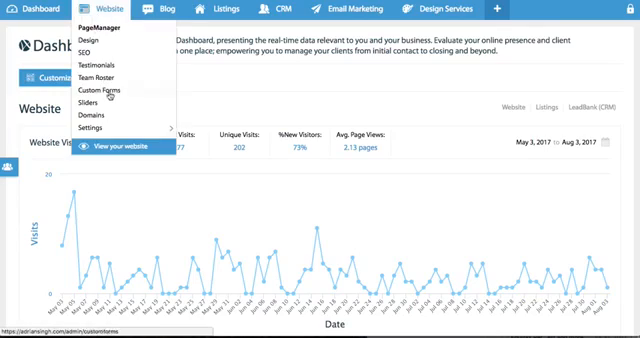
click(86, 104)
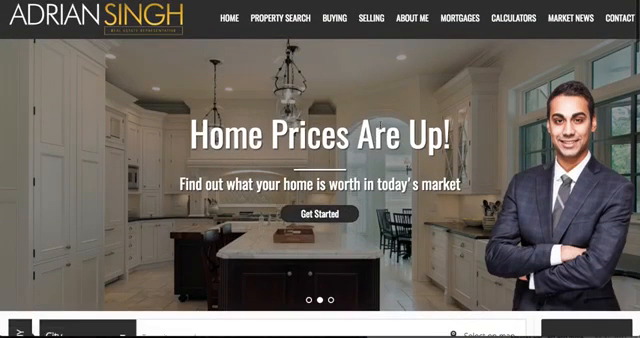
Browse the mortgage menu and home page sections, then edit the home slider in the admin
click(461, 18)
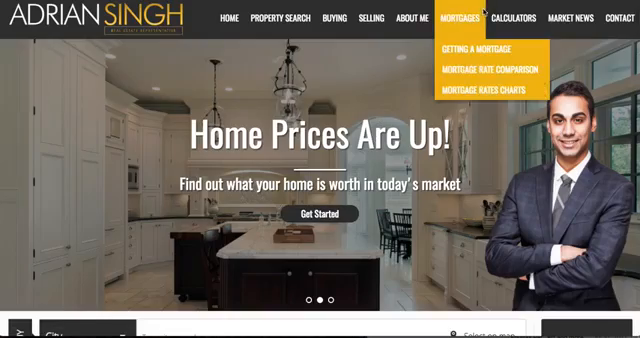
scroll(down, 3)
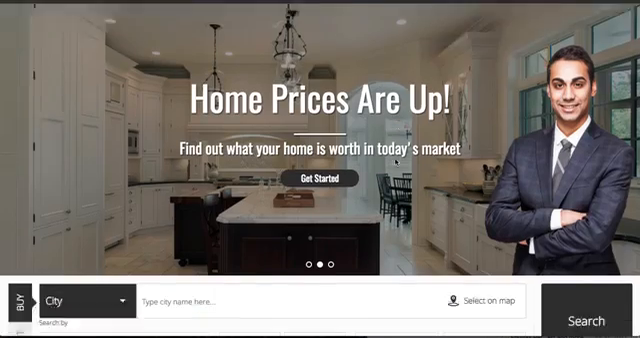
scroll(down, 3)
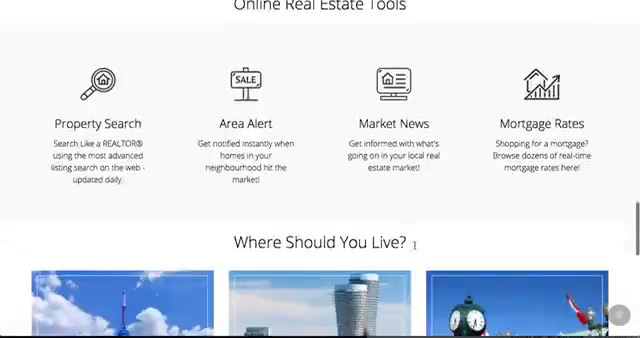
scroll(down, 3)
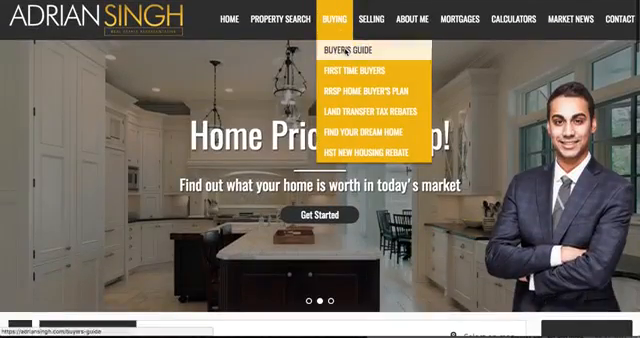
click(349, 50)
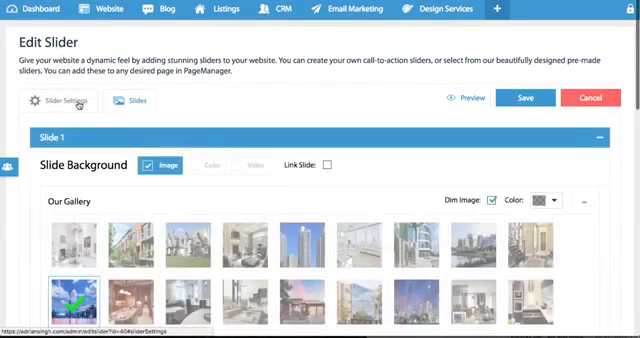
Scroll through the Slider Settings and Agent Image section, then list Slides 1–3
click(68, 100)
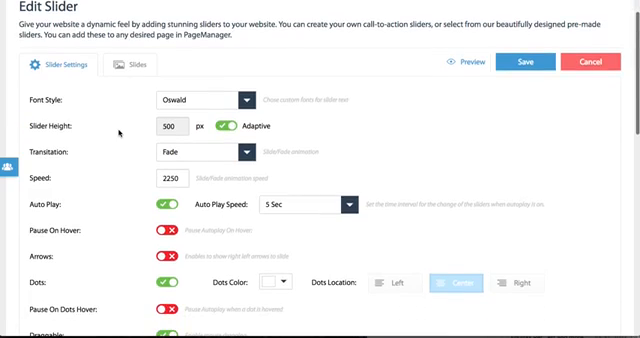
scroll(down, 3)
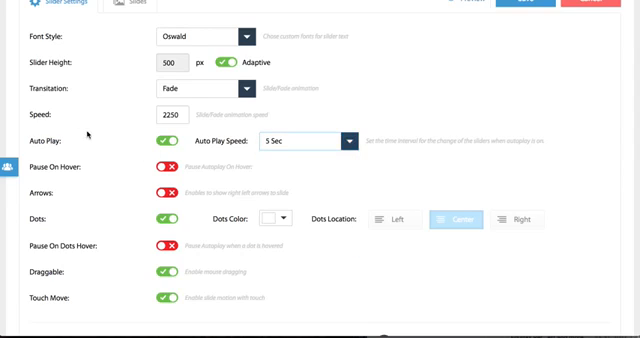
click(169, 117)
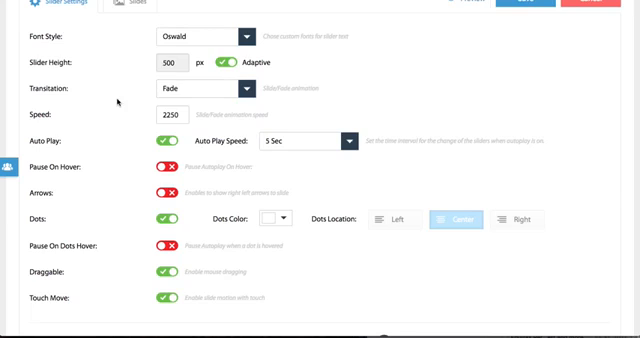
mouse_move(133, 39)
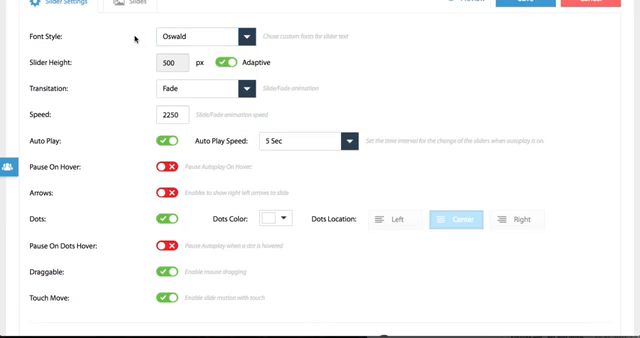
scroll(down, 3)
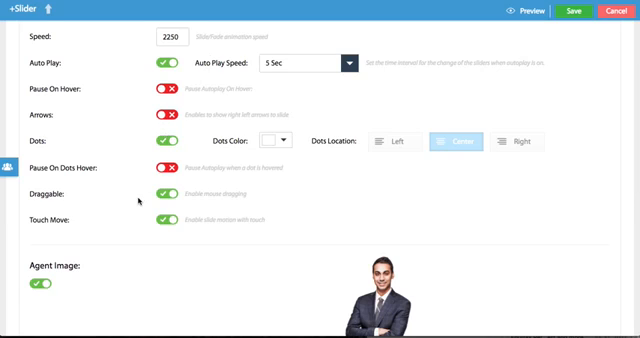
scroll(down, 3)
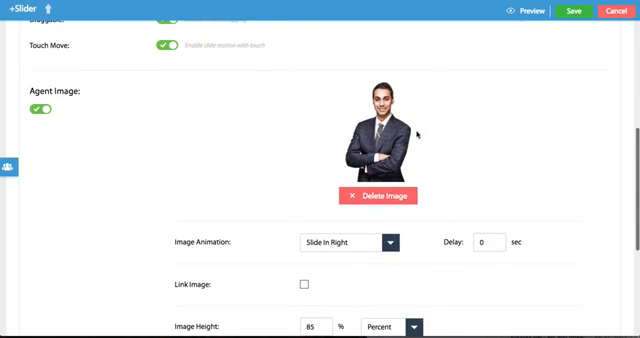
scroll(down, 3)
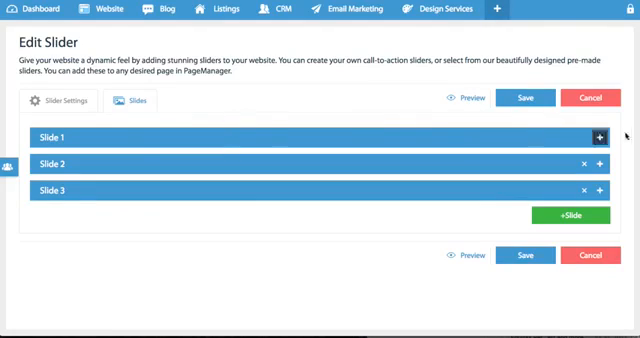
click(601, 135)
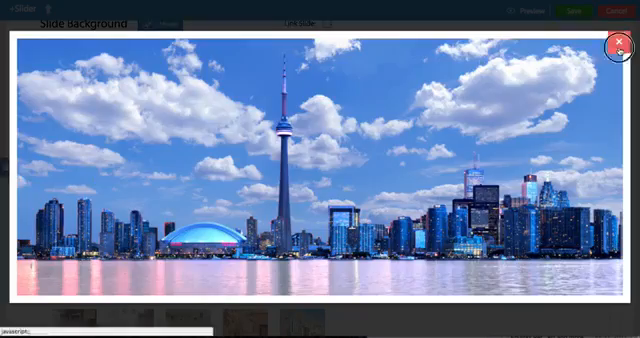
click(618, 41)
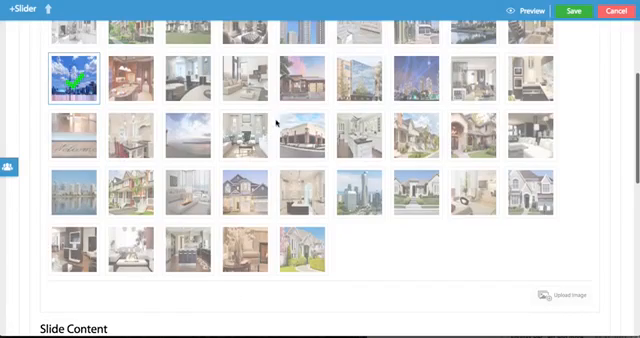
scroll(down, 3)
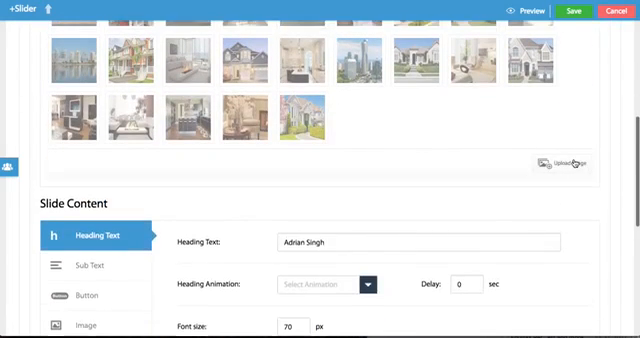
click(565, 163)
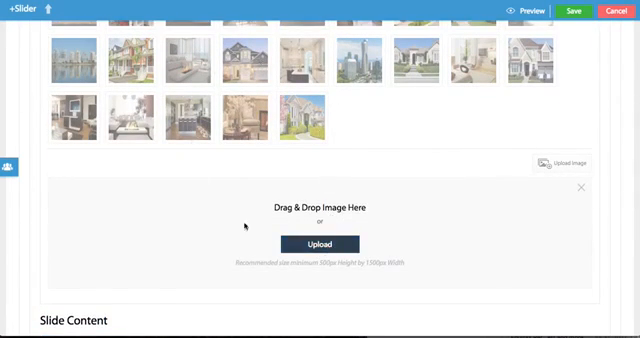
mouse_move(585, 184)
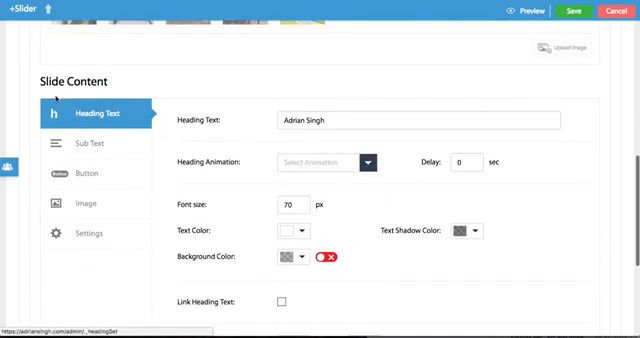
Review Slide 1's Heading Text and Sub Text settings
scroll(down, 3)
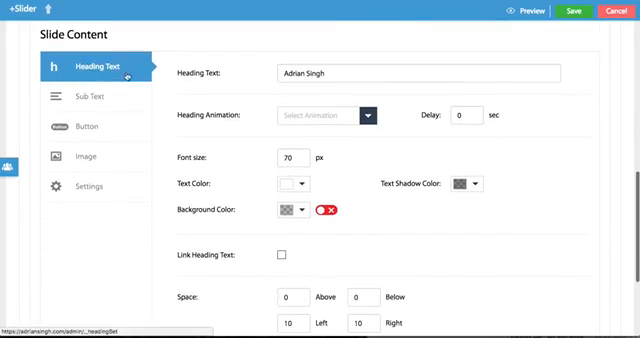
click(418, 74)
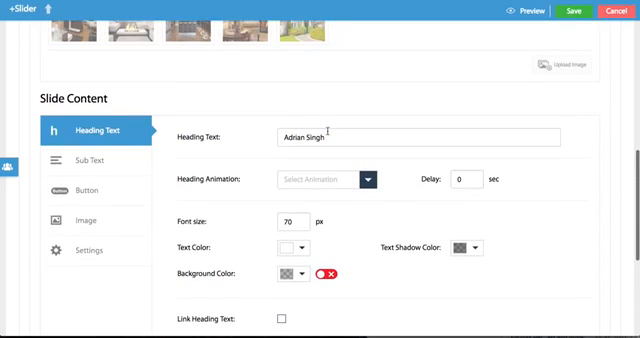
click(82, 158)
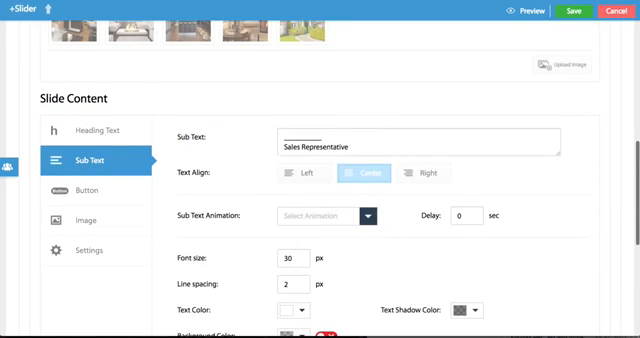
Glance at the live About Me page, then show Slide 1's Learn More button settings
click(521, 11)
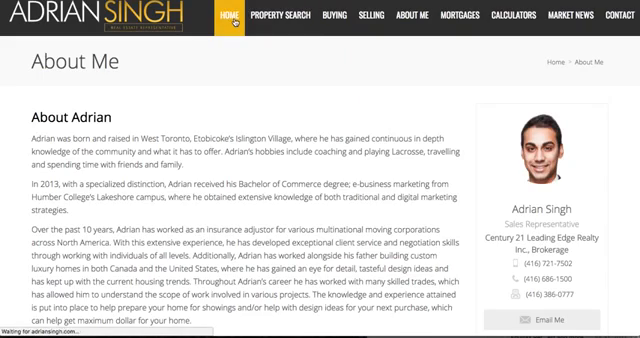
click(231, 17)
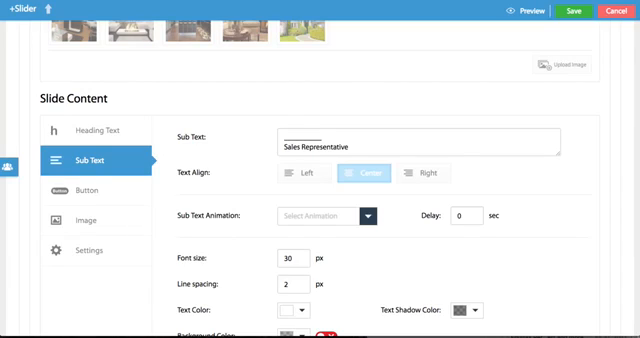
scroll(down, 3)
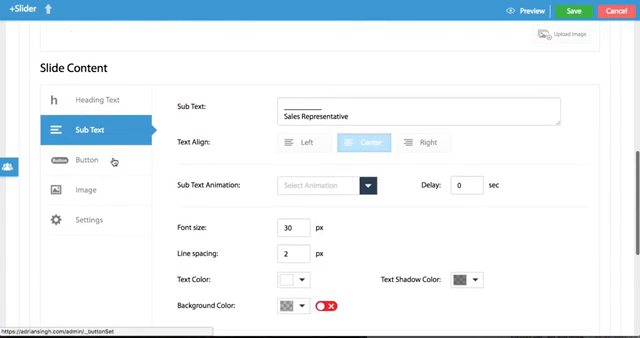
click(87, 159)
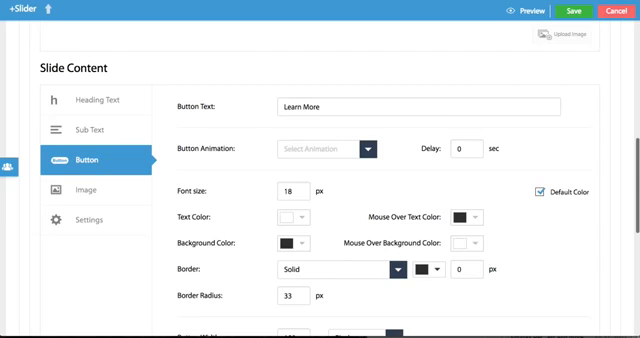
Link Slide 1's button to Find Your Dream Home, opening in a new window
scroll(down, 3)
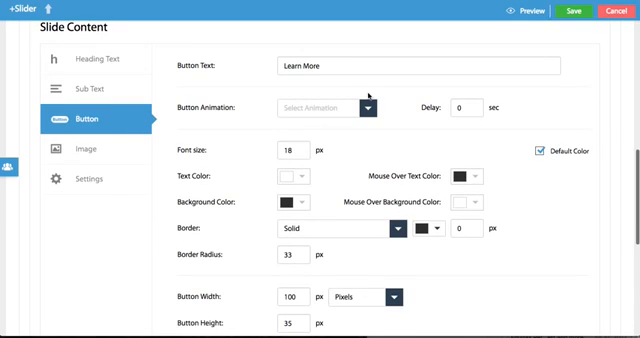
scroll(down, 3)
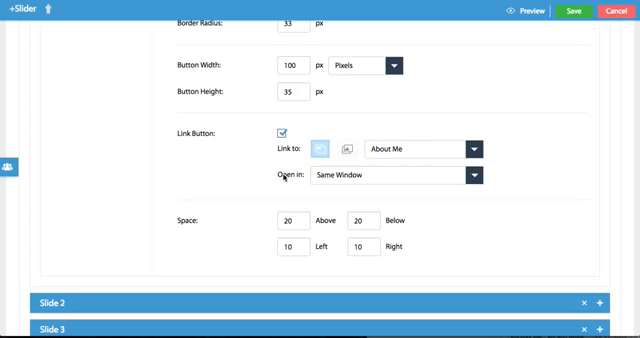
click(473, 175)
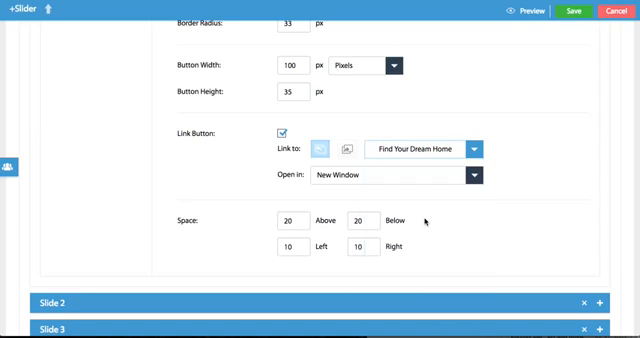
mouse_move(347, 150)
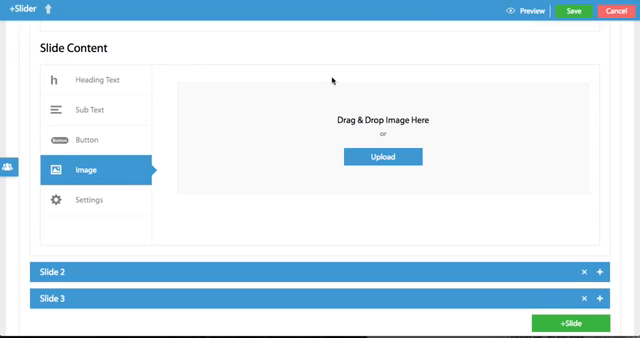
Check Slide 1's Content Location, then expand Slide 3's background gallery
click(90, 200)
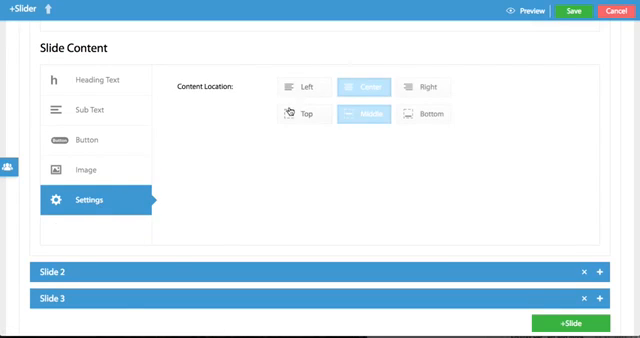
double_click(205, 86)
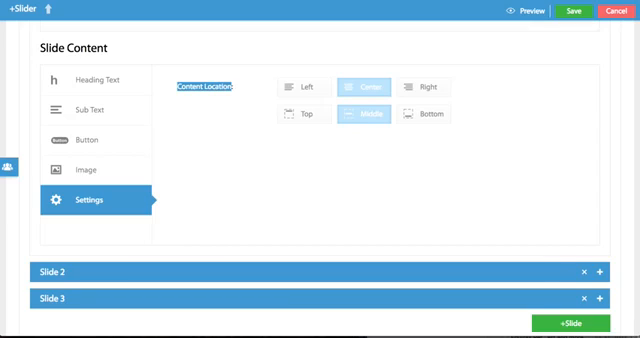
click(530, 12)
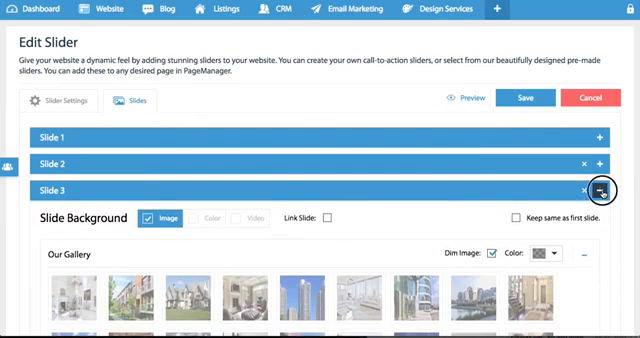
Collapse Slide 3 and link Slide 1's background to Credit History in the same window
click(602, 189)
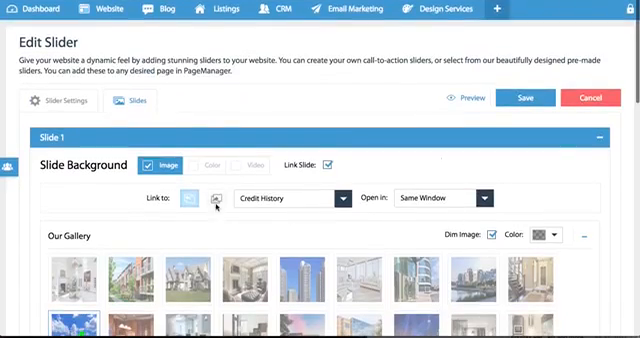
Switch Slide 1's link to an external web address and view the live home page slider
click(215, 197)
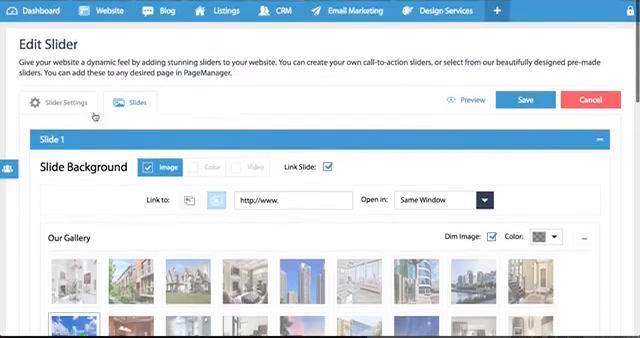
scroll(down, 3)
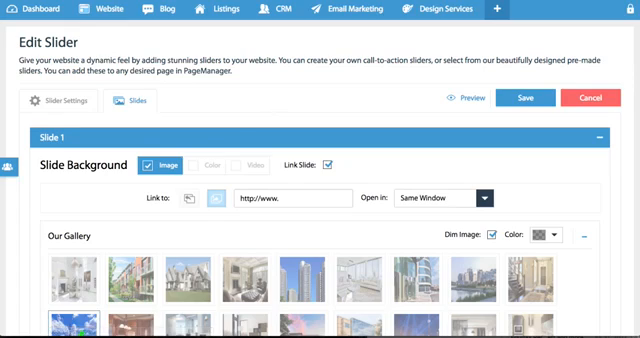
click(466, 98)
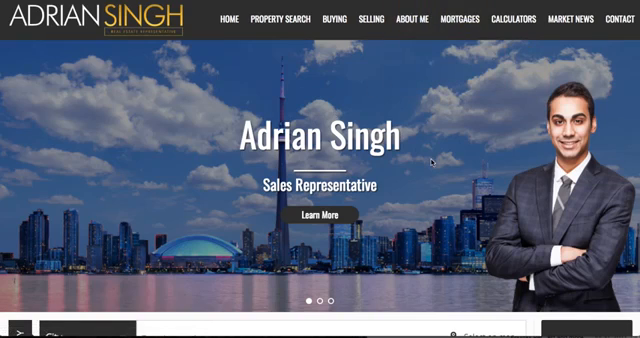